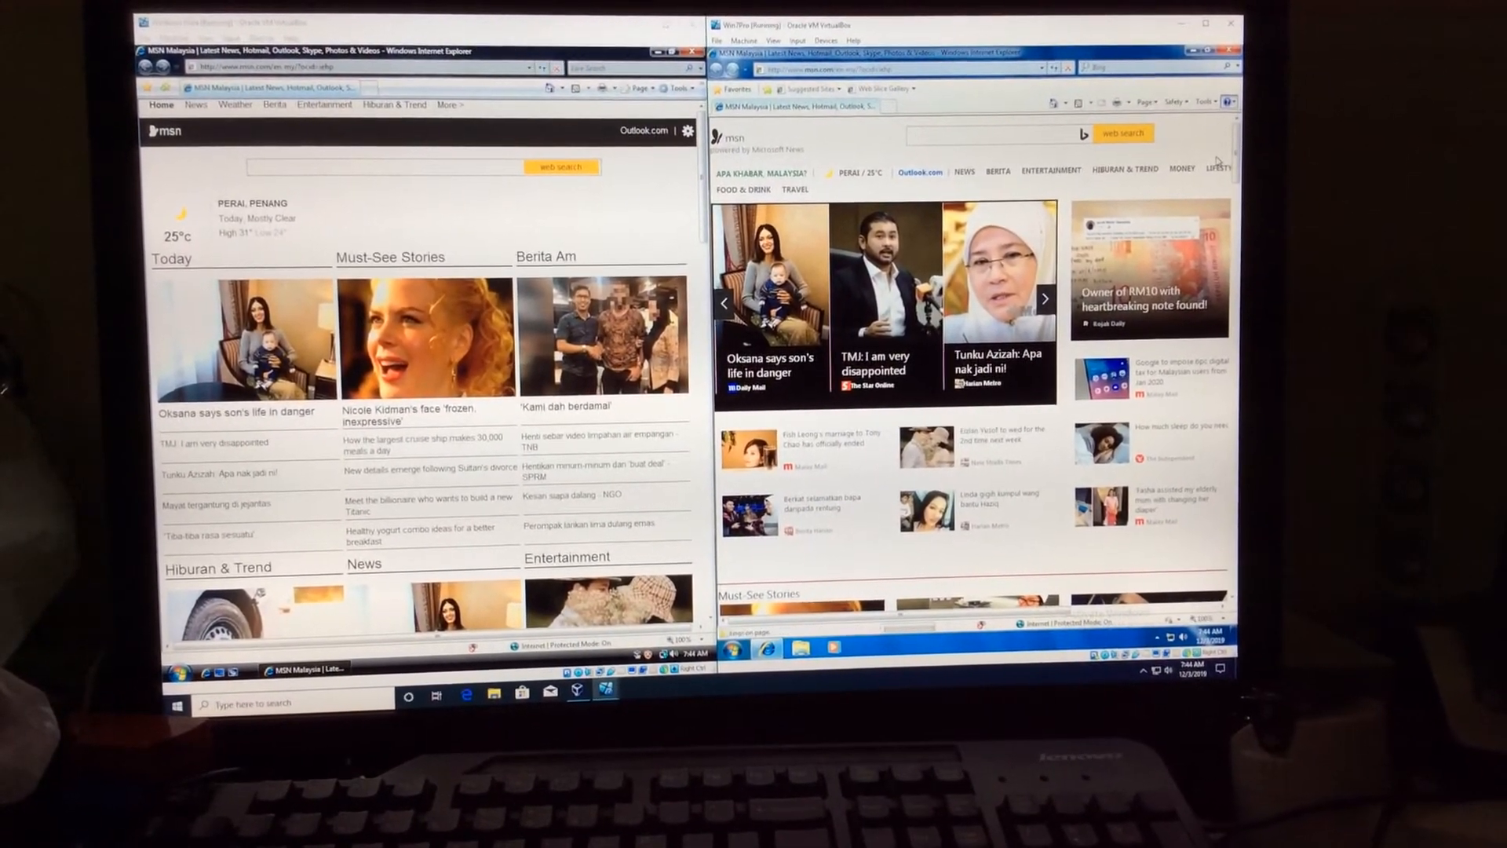
- Show the Help menu in the Windows 7 and the Vista Internet Explorer windows
click(1227, 98)
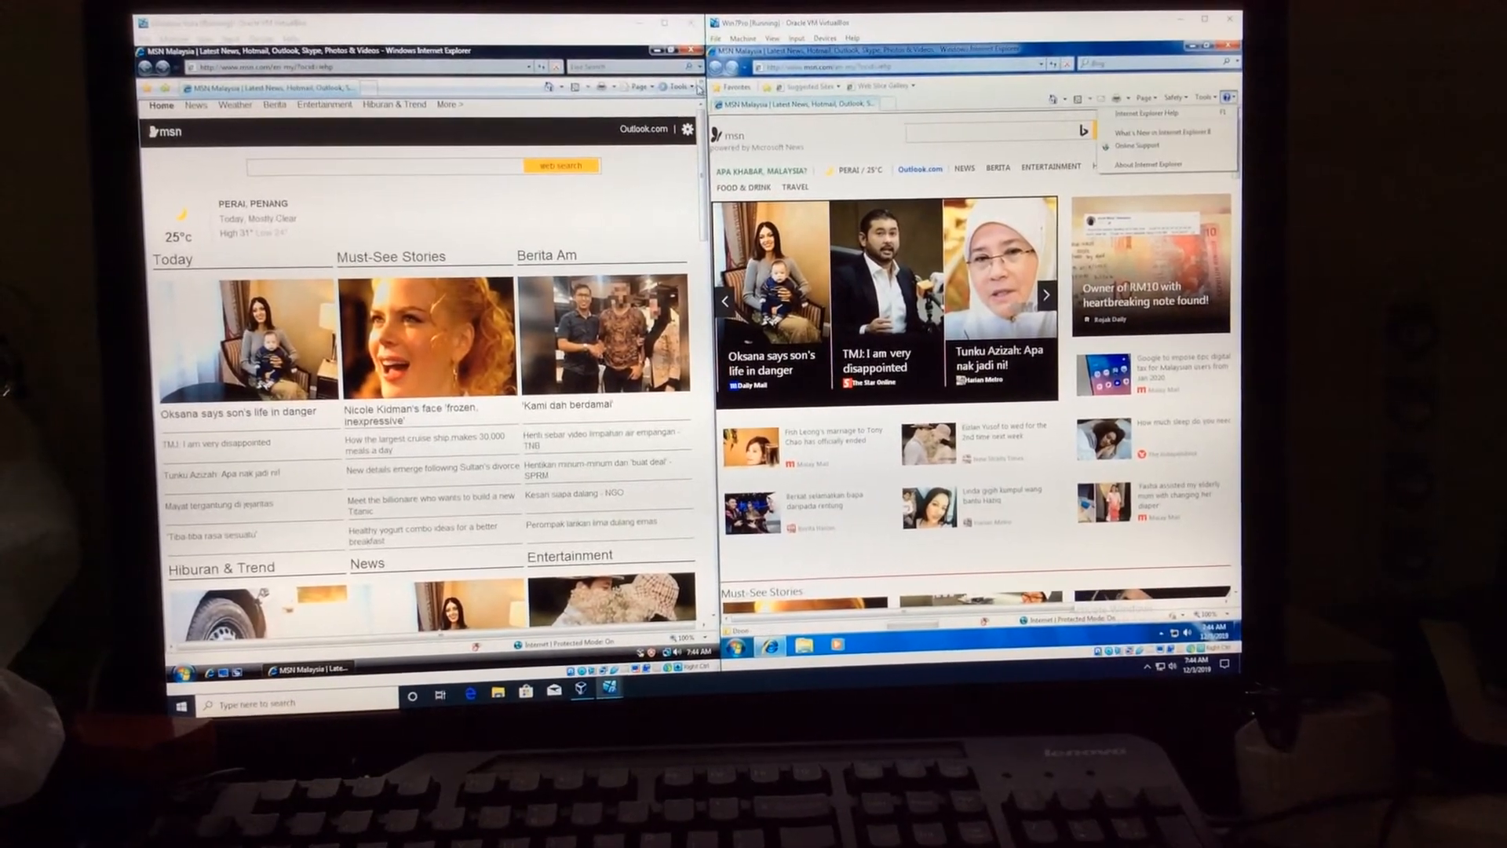
click(683, 104)
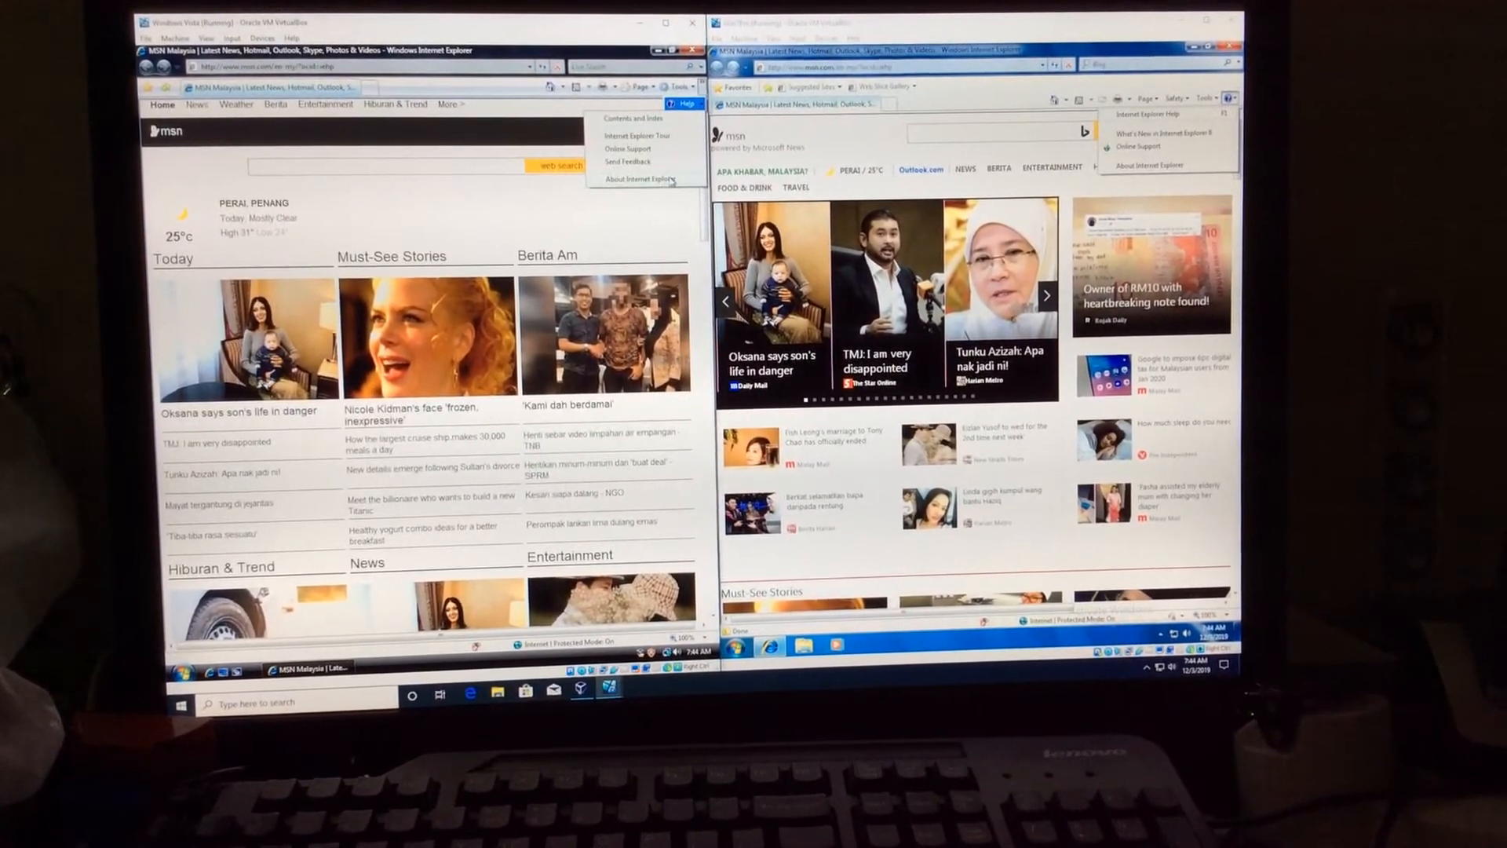
- Show the Internet Explorer 7 About dialog in Vista, then dismiss it
click(636, 179)
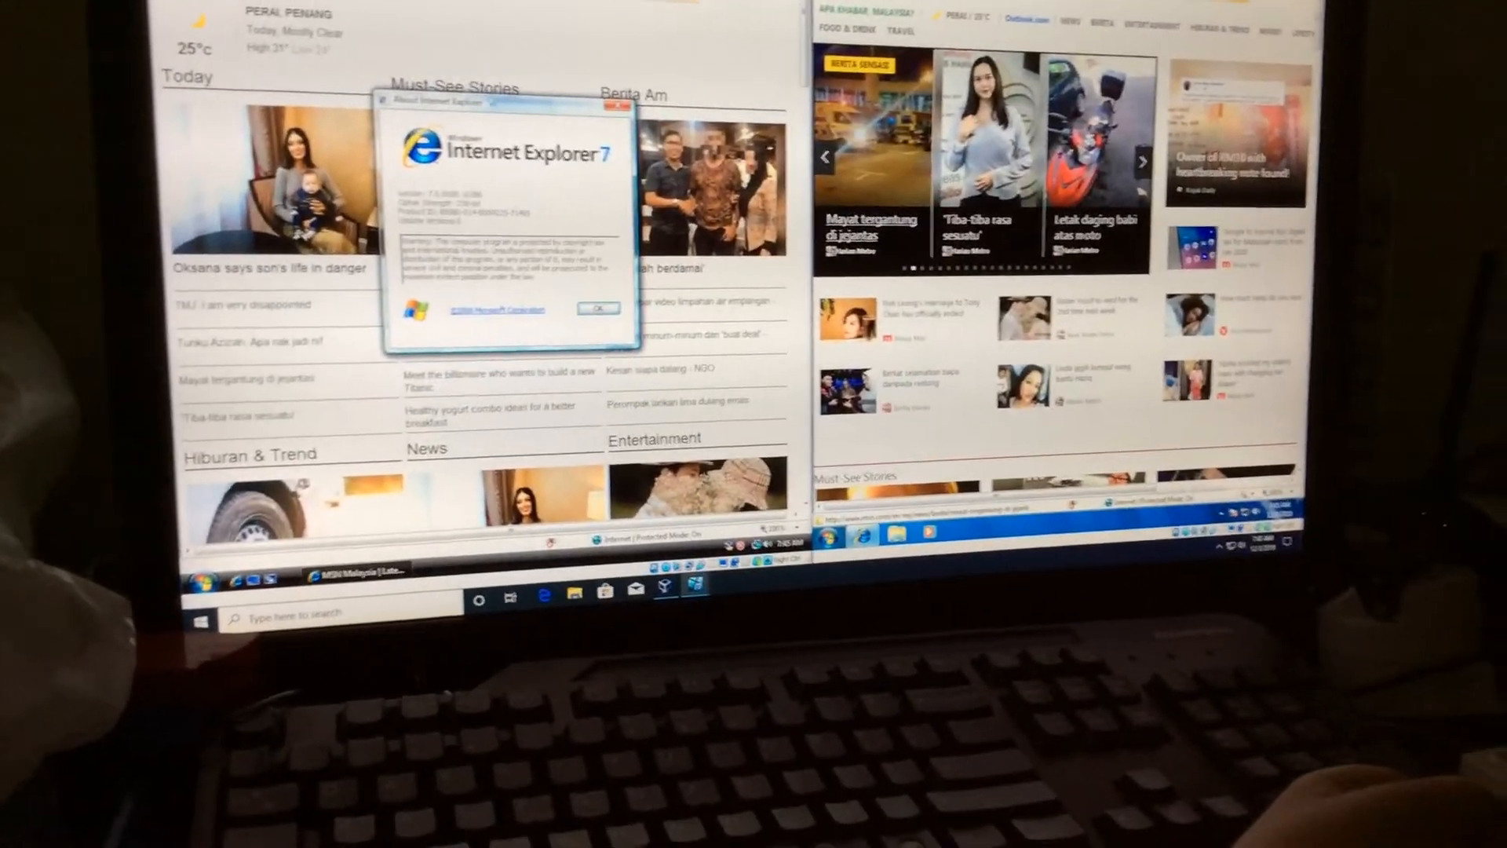
click(598, 309)
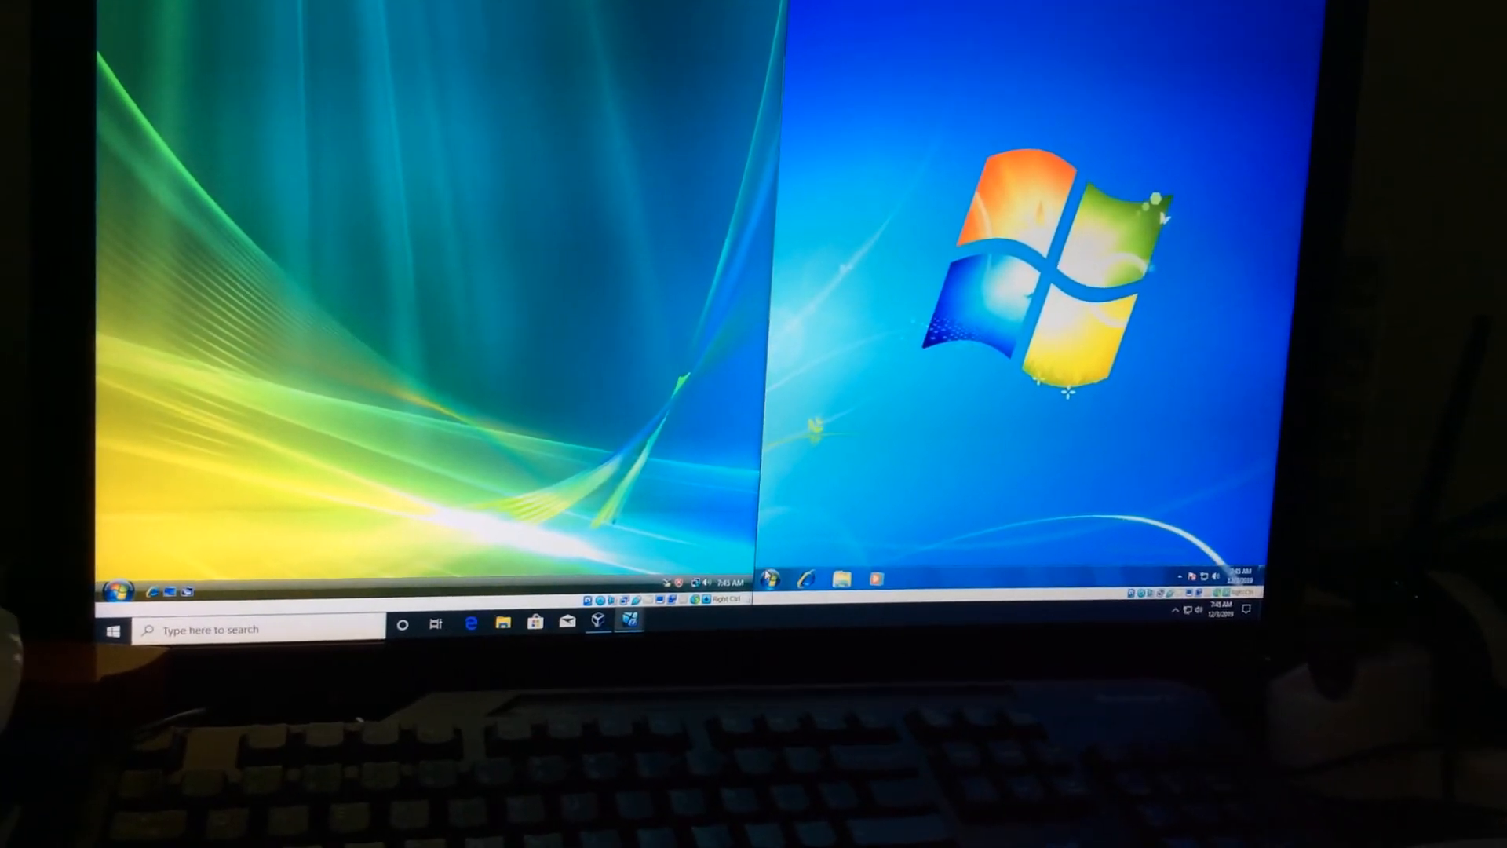
- Open the Windows 7 Start menu beside the idle Vista desktop
click(810, 576)
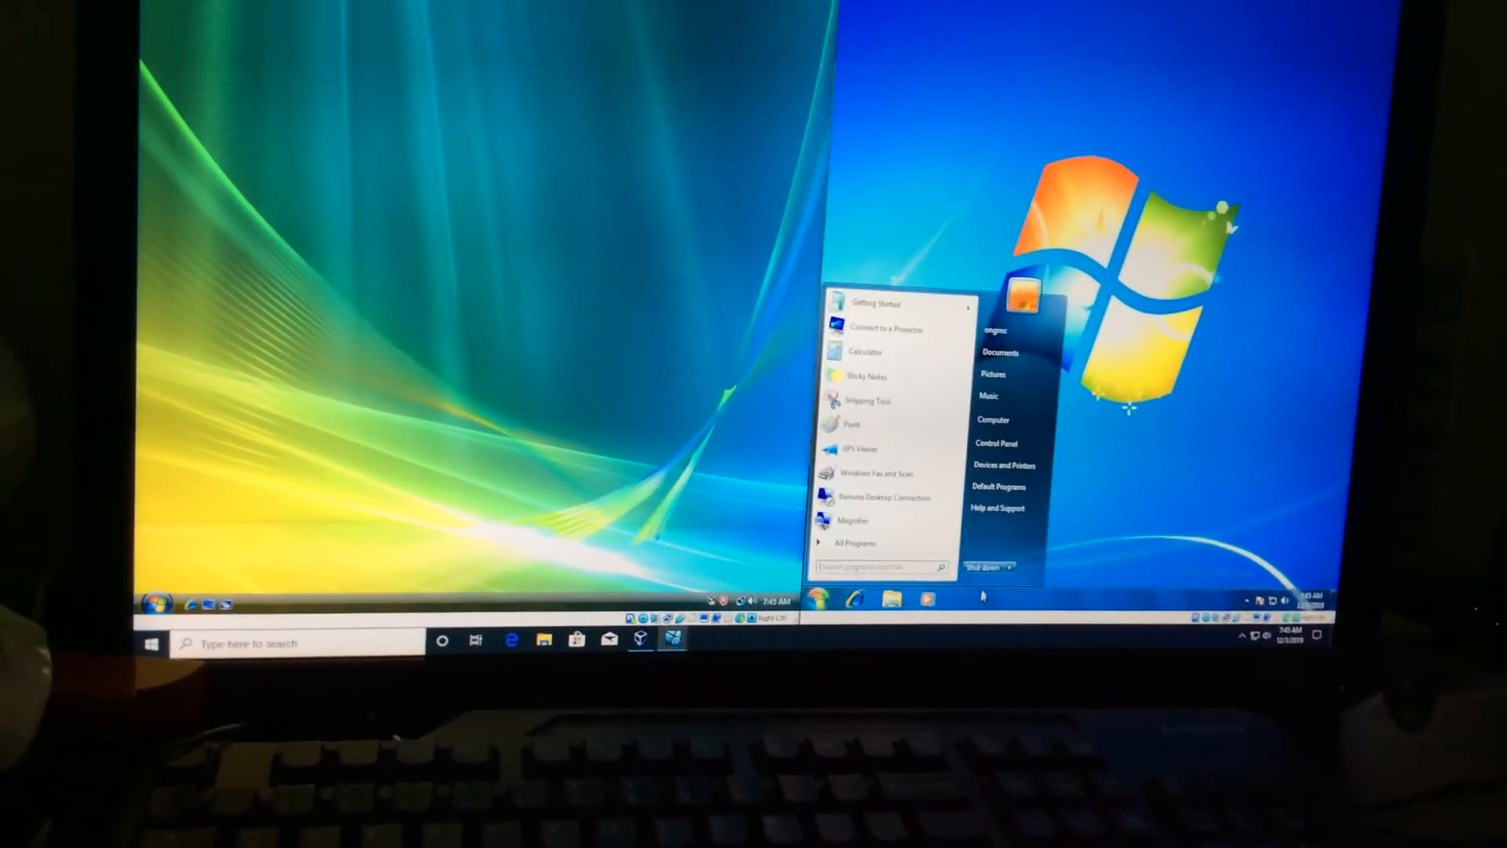